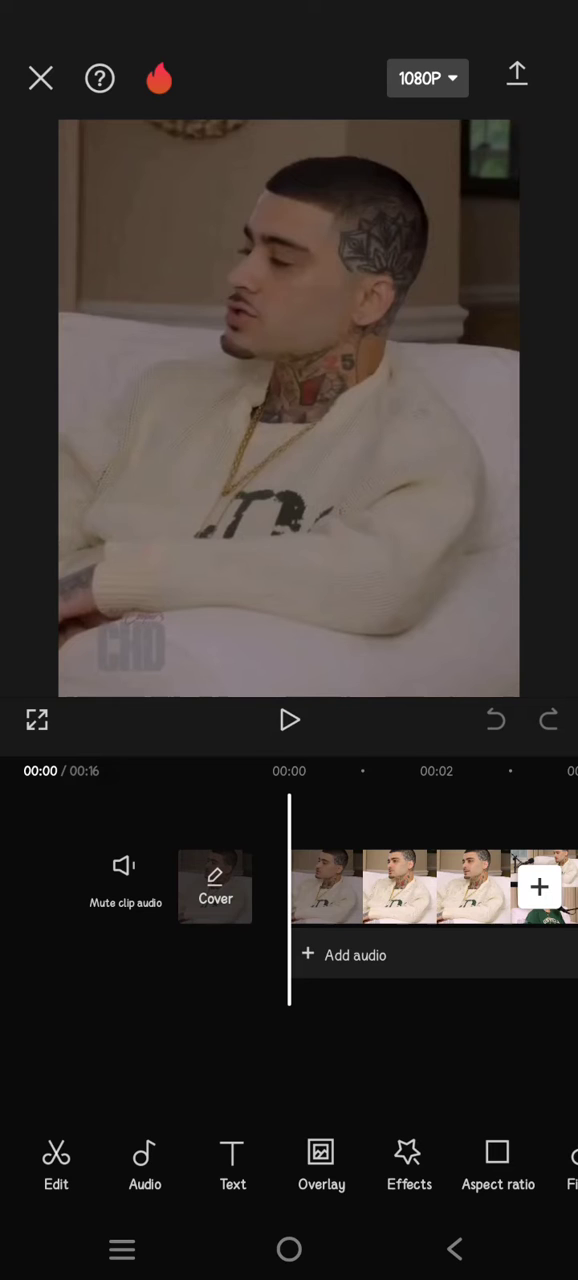
Reach the Auto Captions settings for the 16-second interview clip via the Text tools.
left_click(289, 720)
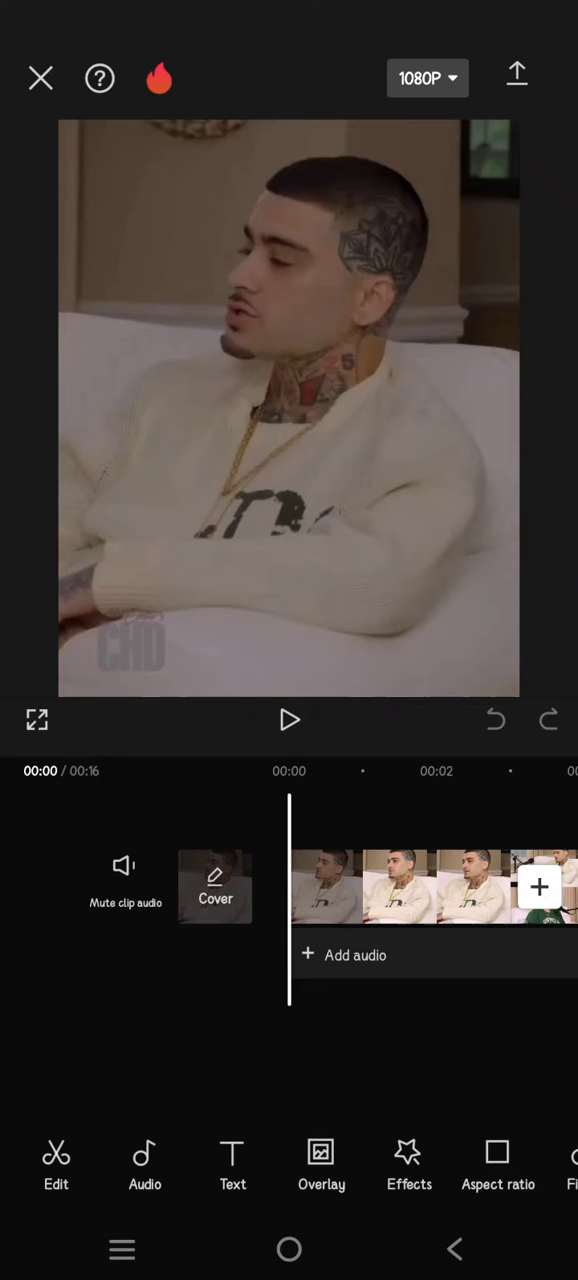
left_click(400, 887)
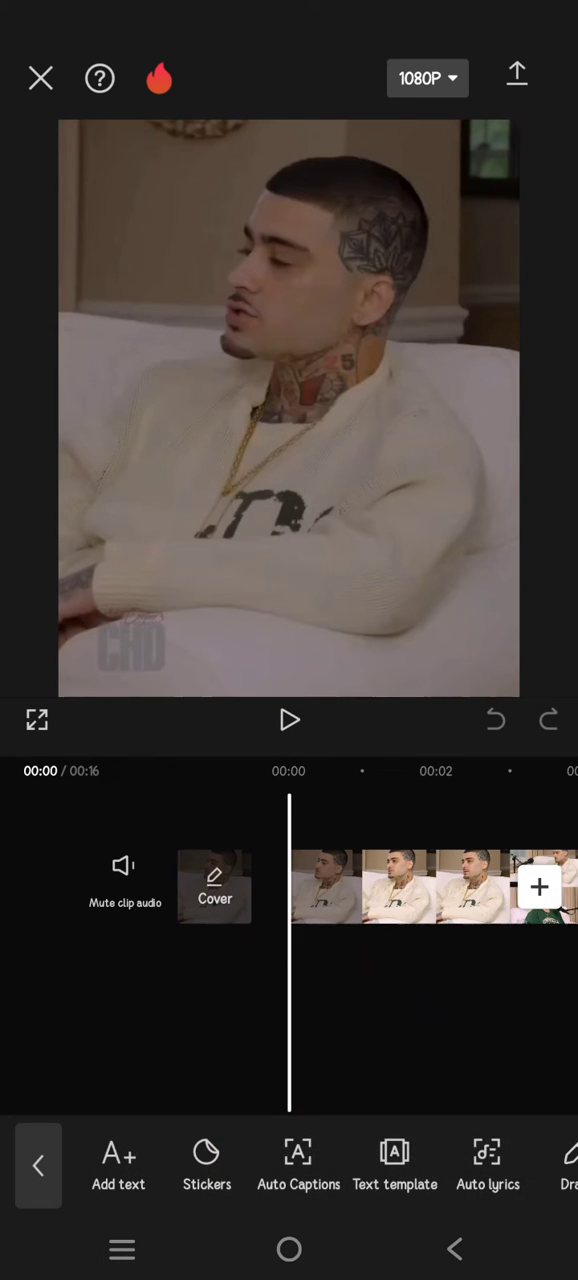
left_click(298, 1165)
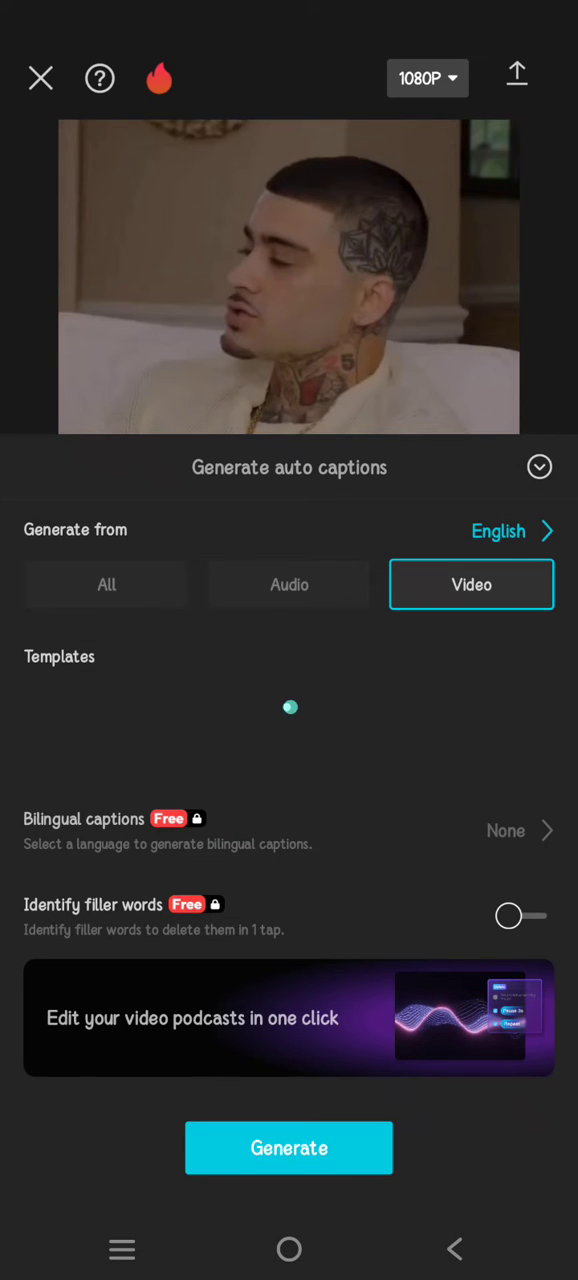
Generate English captions from the video's speech onto the timeline.
left_click(289, 1147)
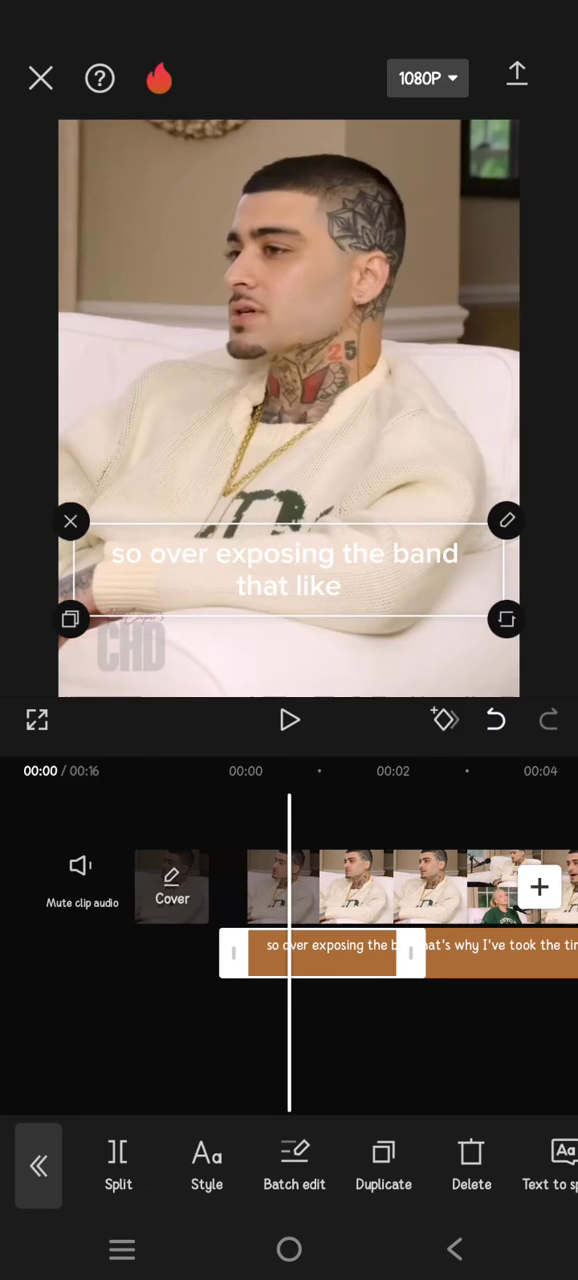
Reach the Caption animation choices with Apply to auto captions checked.
scroll("left", 3)
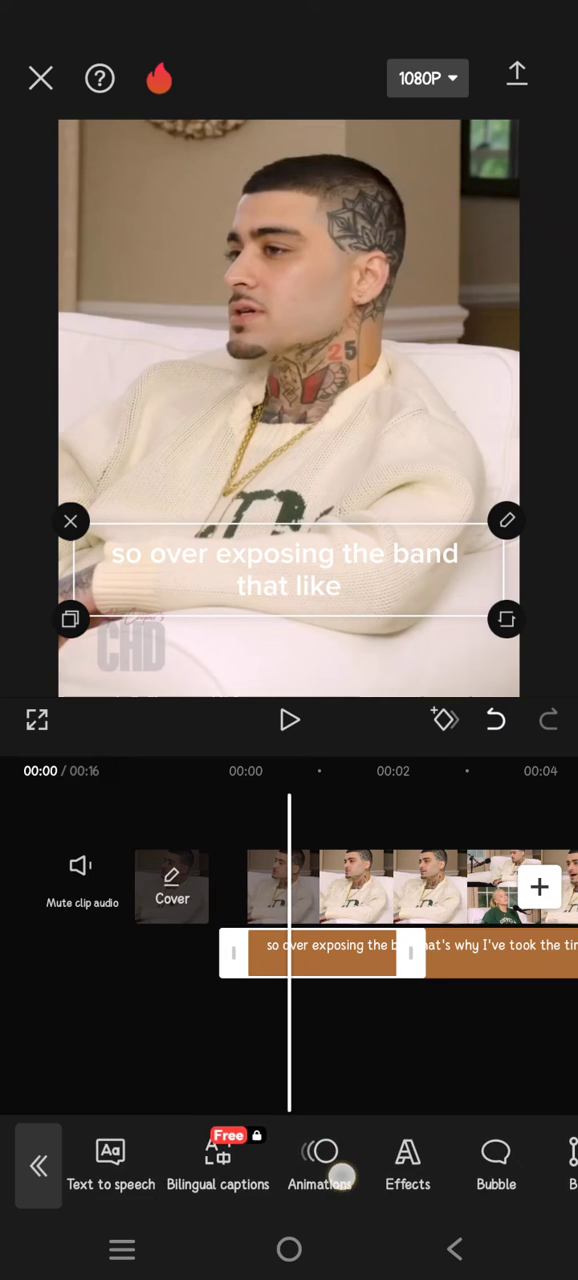
left_click(320, 1165)
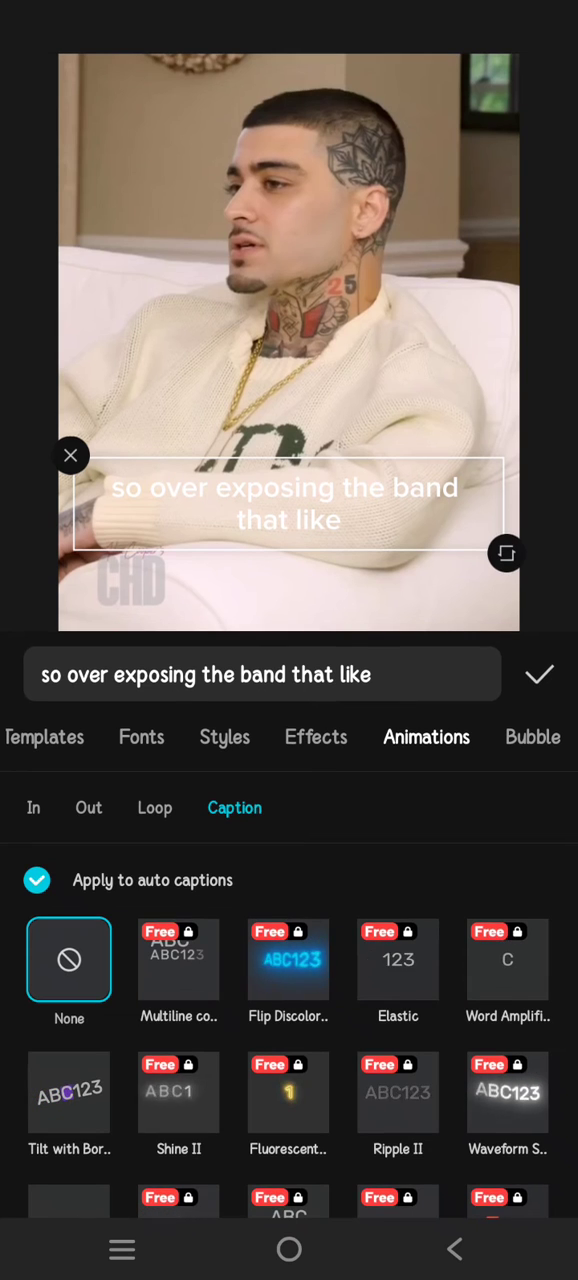
Apply the Multiline combination animation to all auto captions and preview playback.
left_click(178, 959)
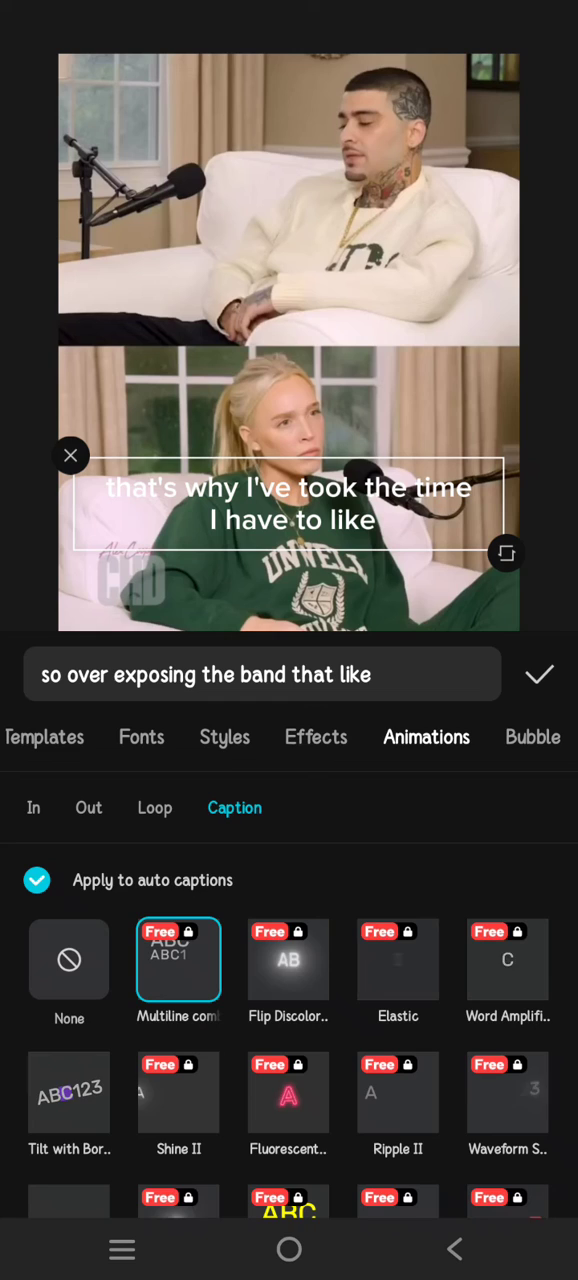
left_click(539, 674)
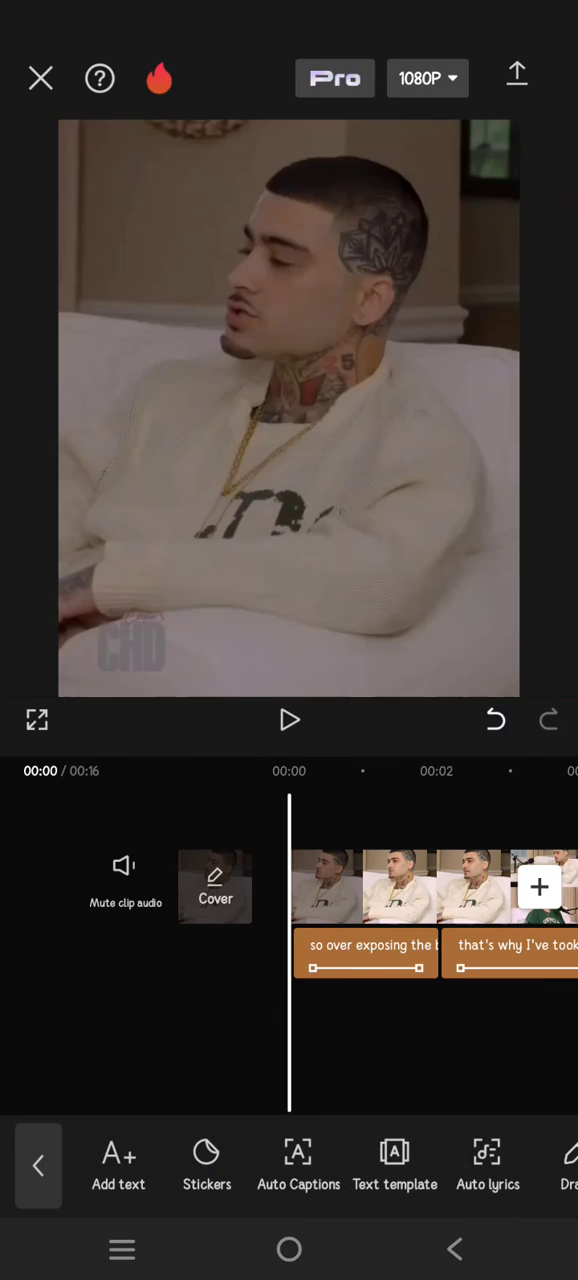
left_click(289, 720)
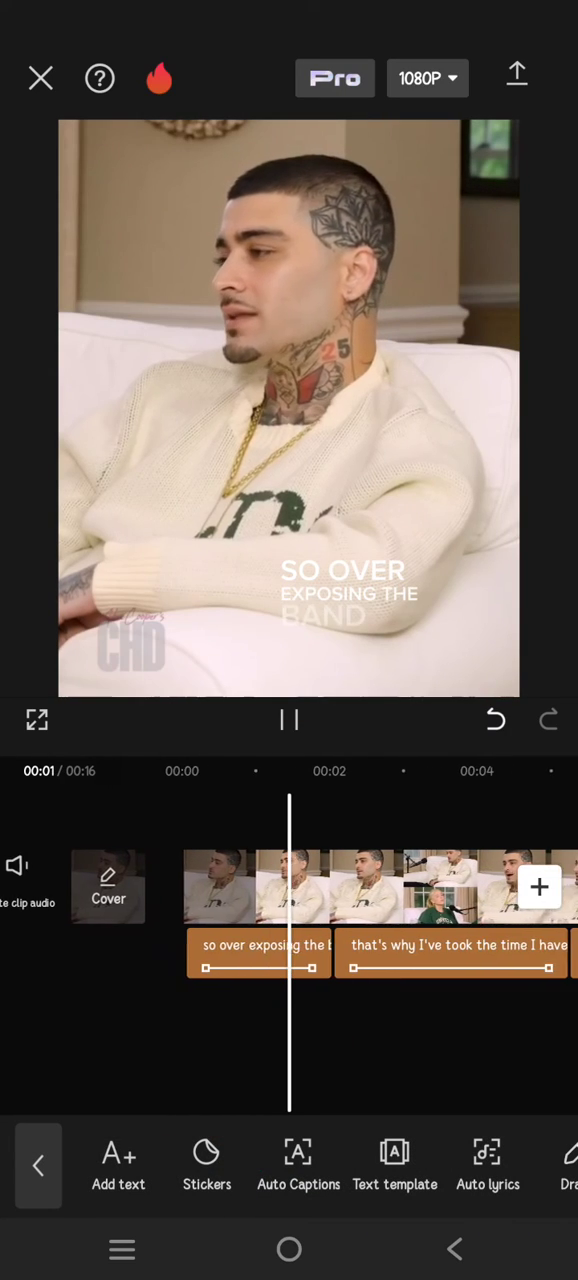